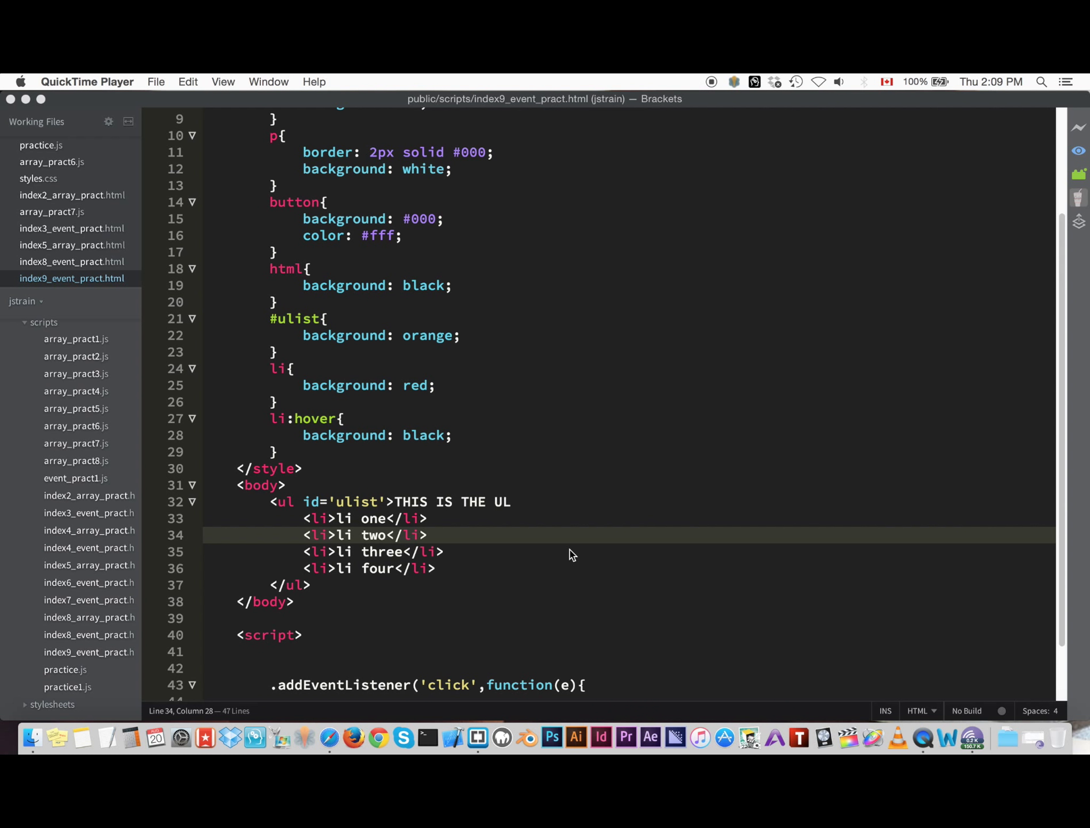
mouse_move(568, 556)
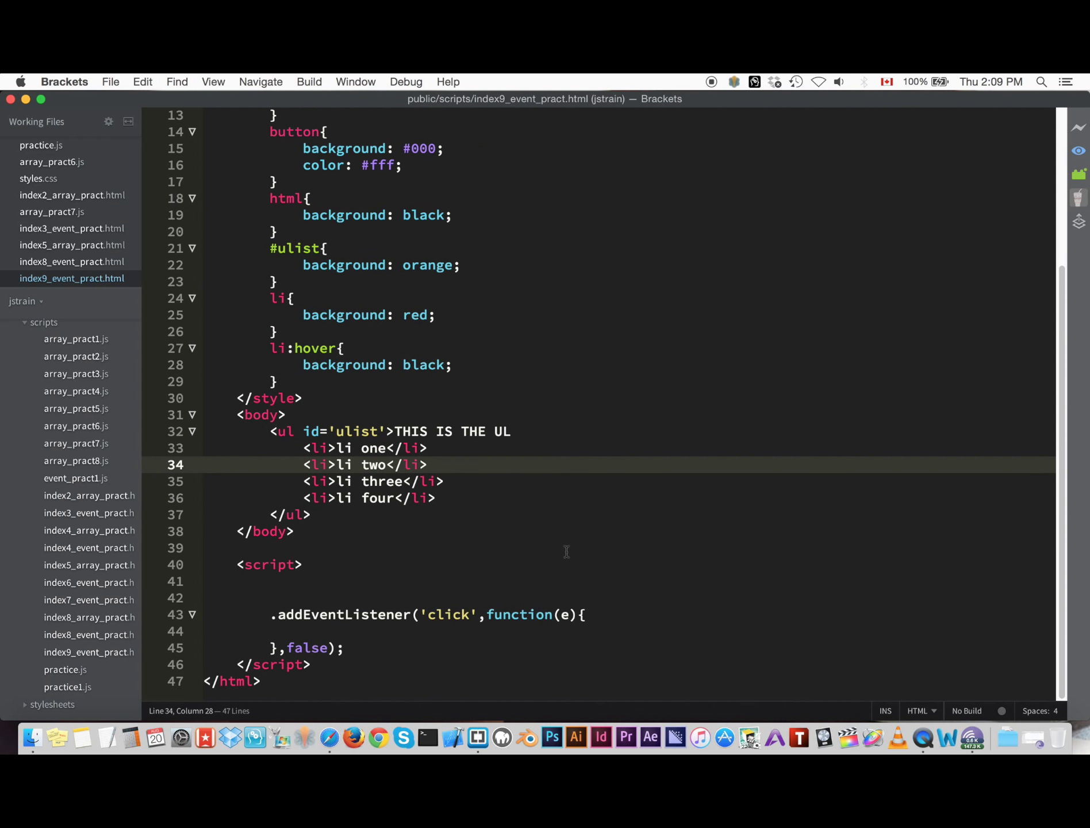
mouse_move(438, 584)
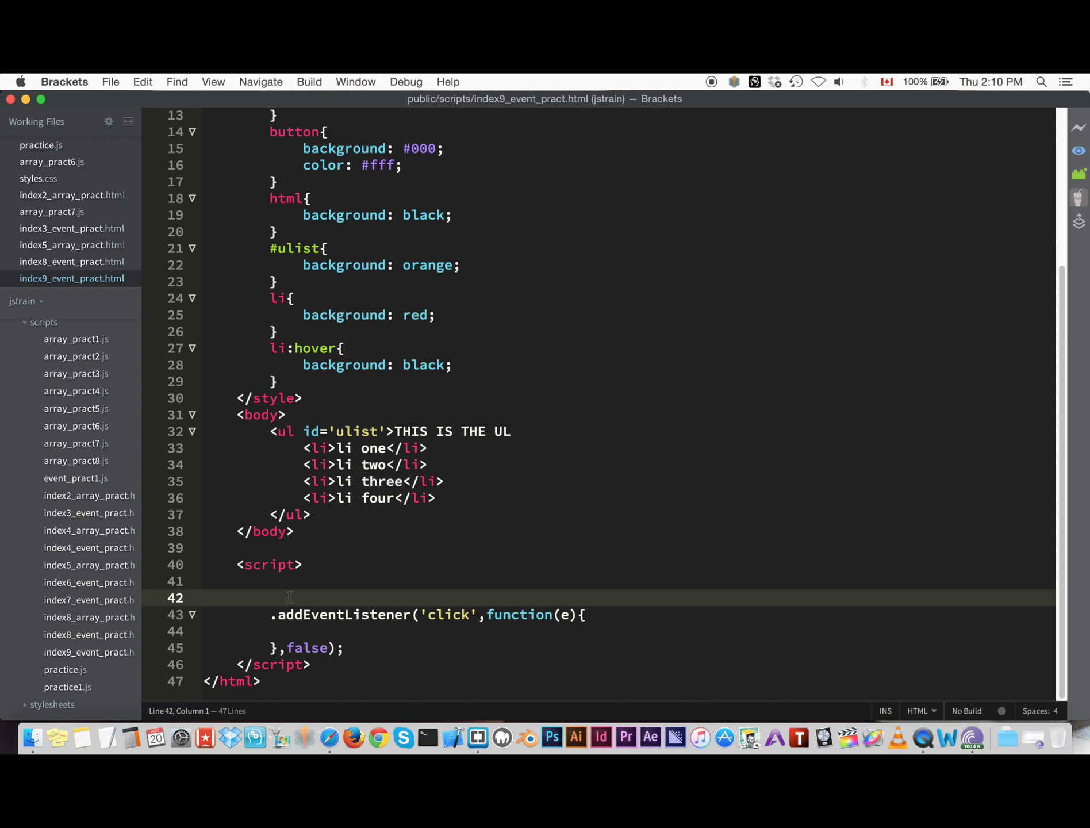
- Declare var ulist = document.getElementById('ulist'); and attach the click listener to ulist
type("v")
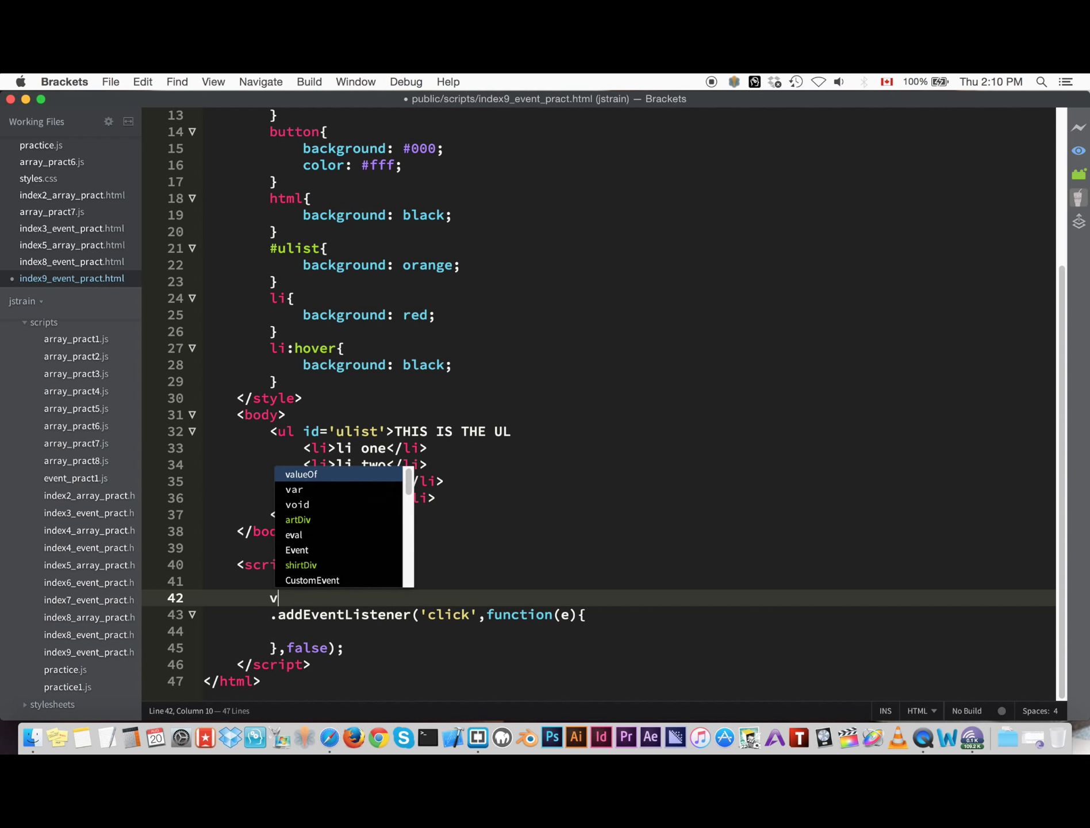
type("ar ulist = docu")
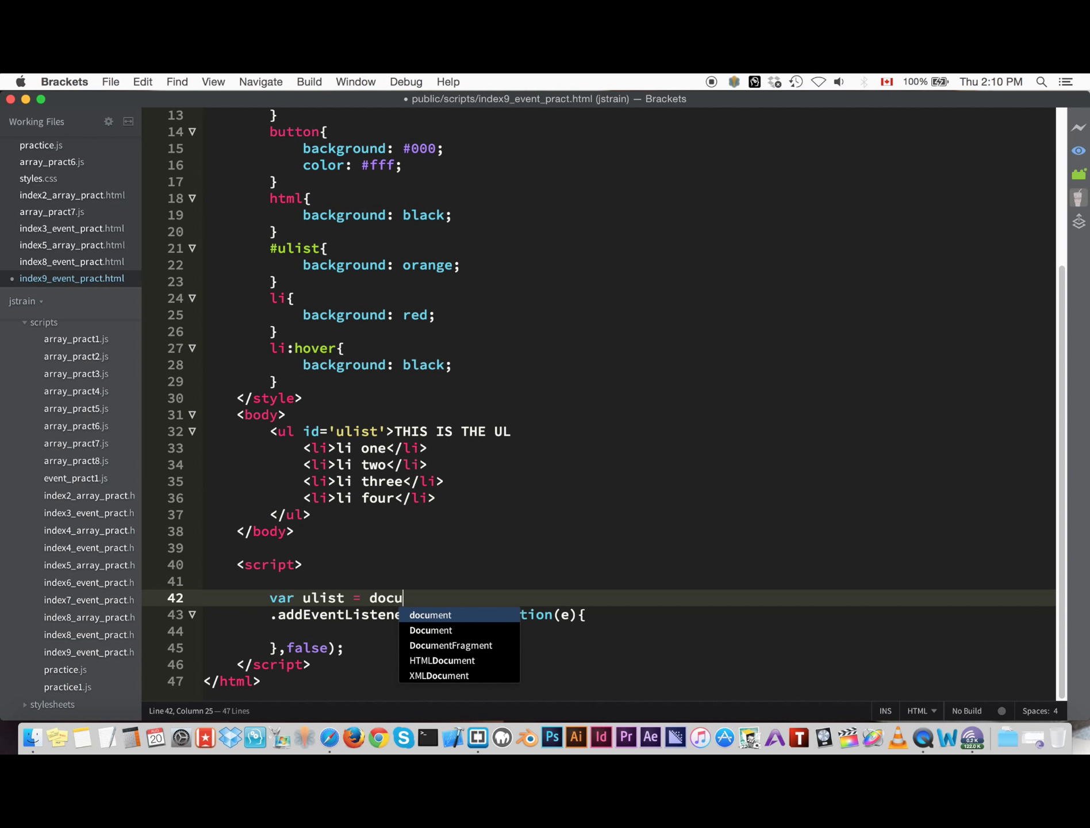
type("ment.getElementById('")
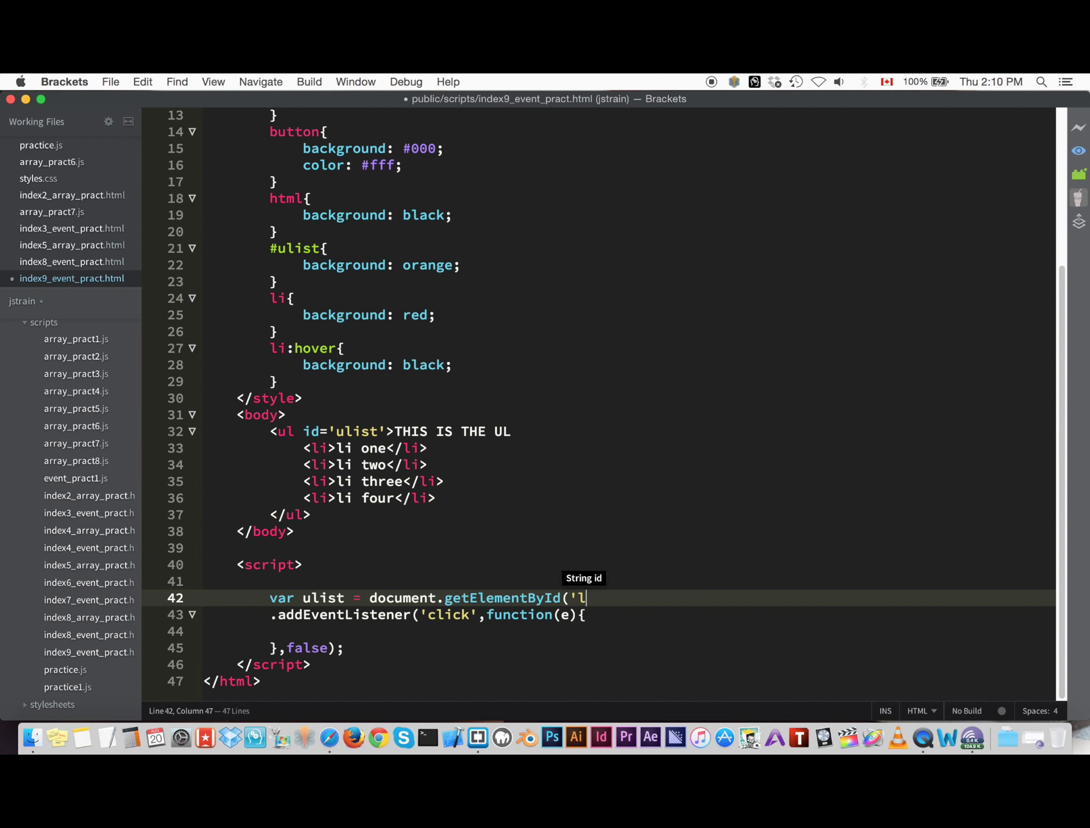
type("list');")
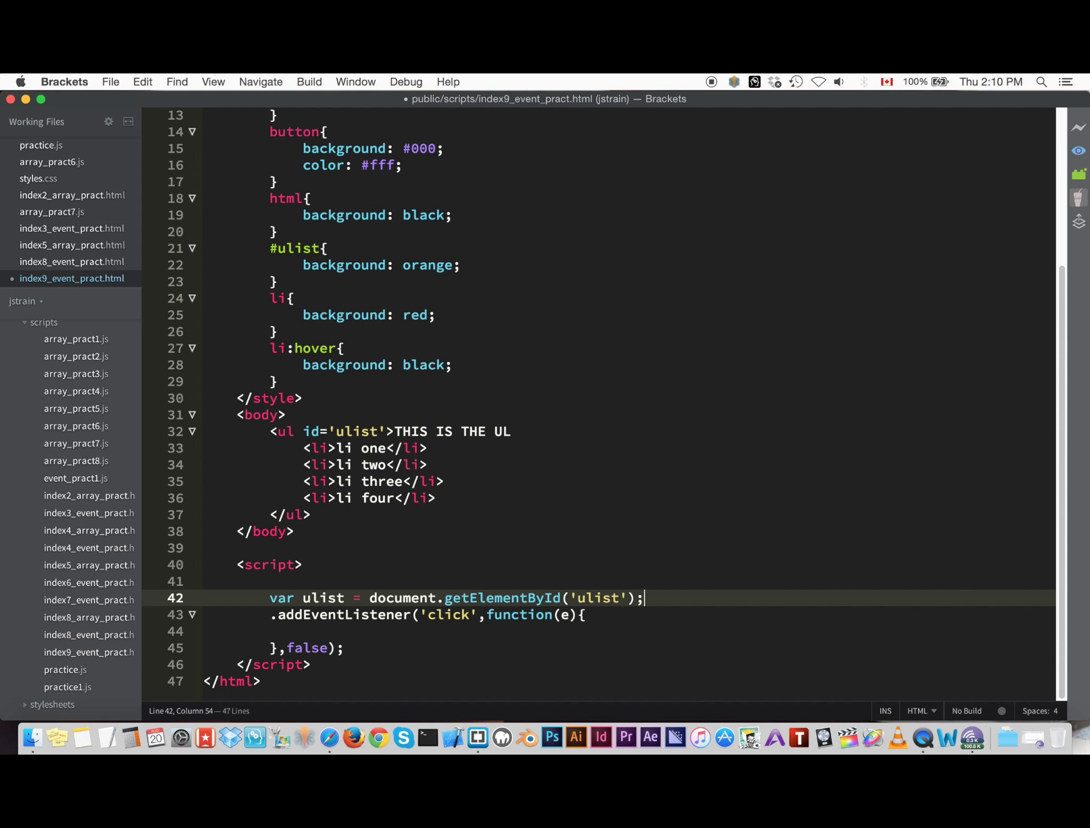
type("ulist")
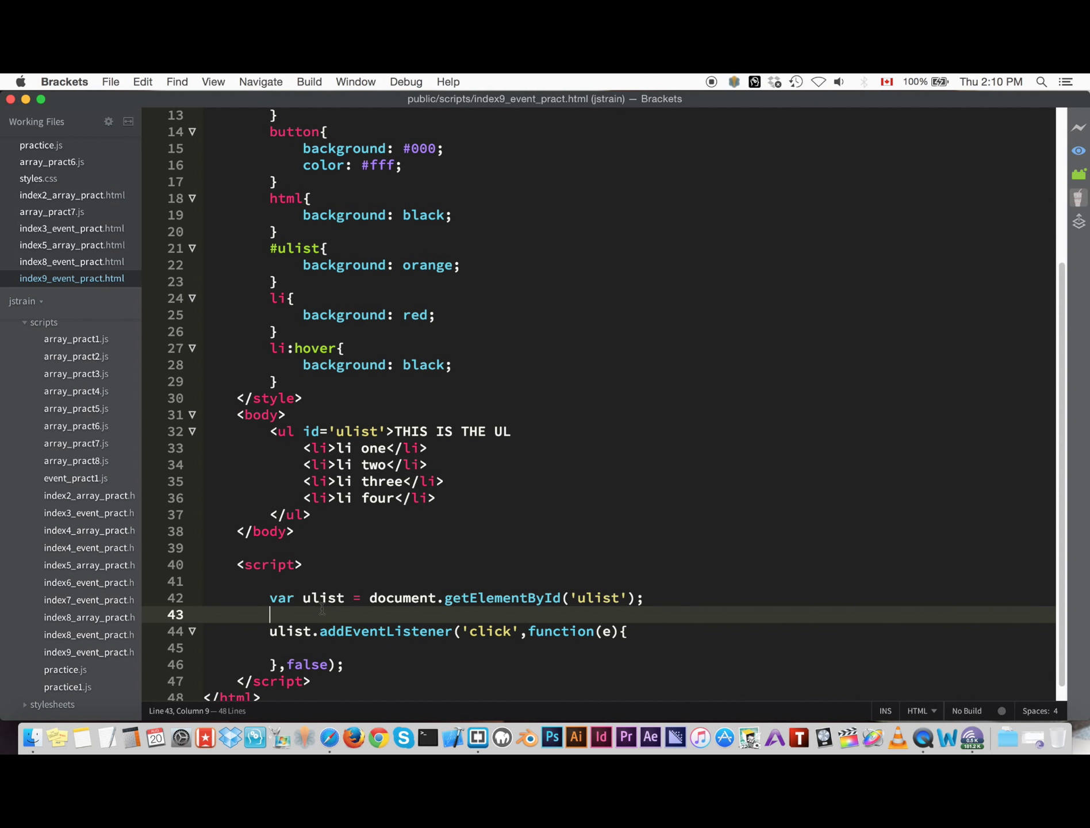
- Declare var lilist = document.getElementsByTagName('li'); followed by a blank line
type("var")
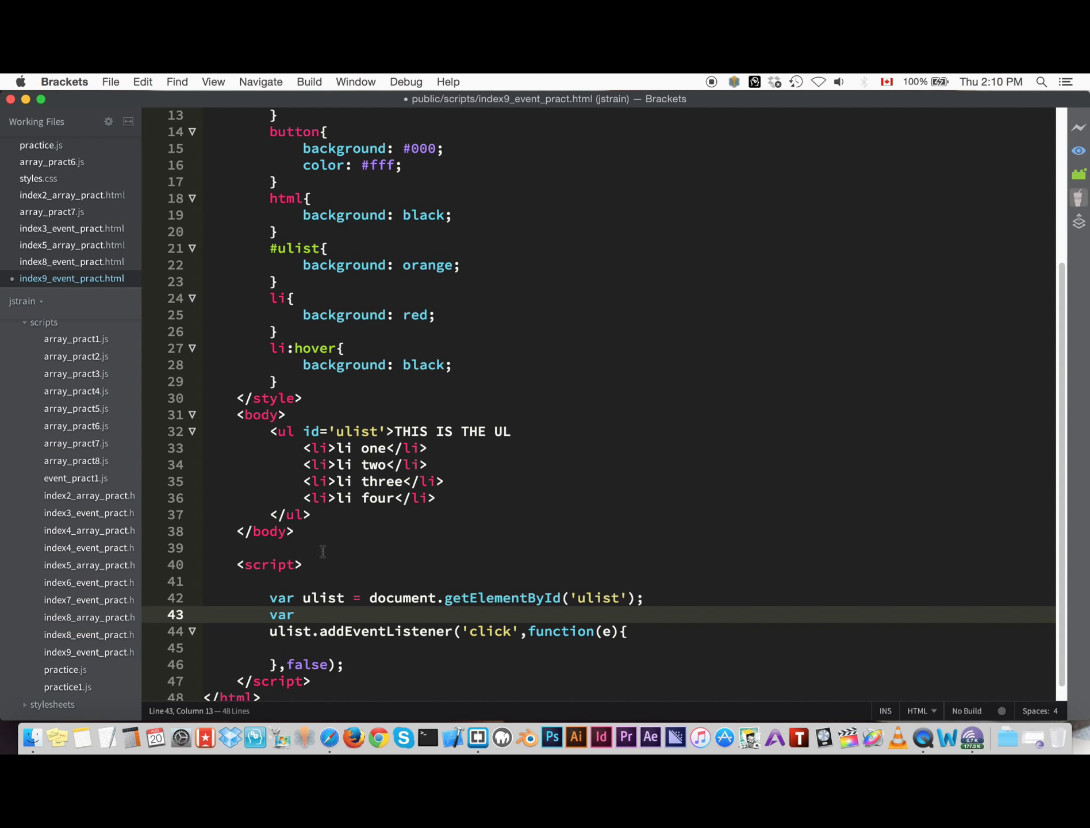
type("li")
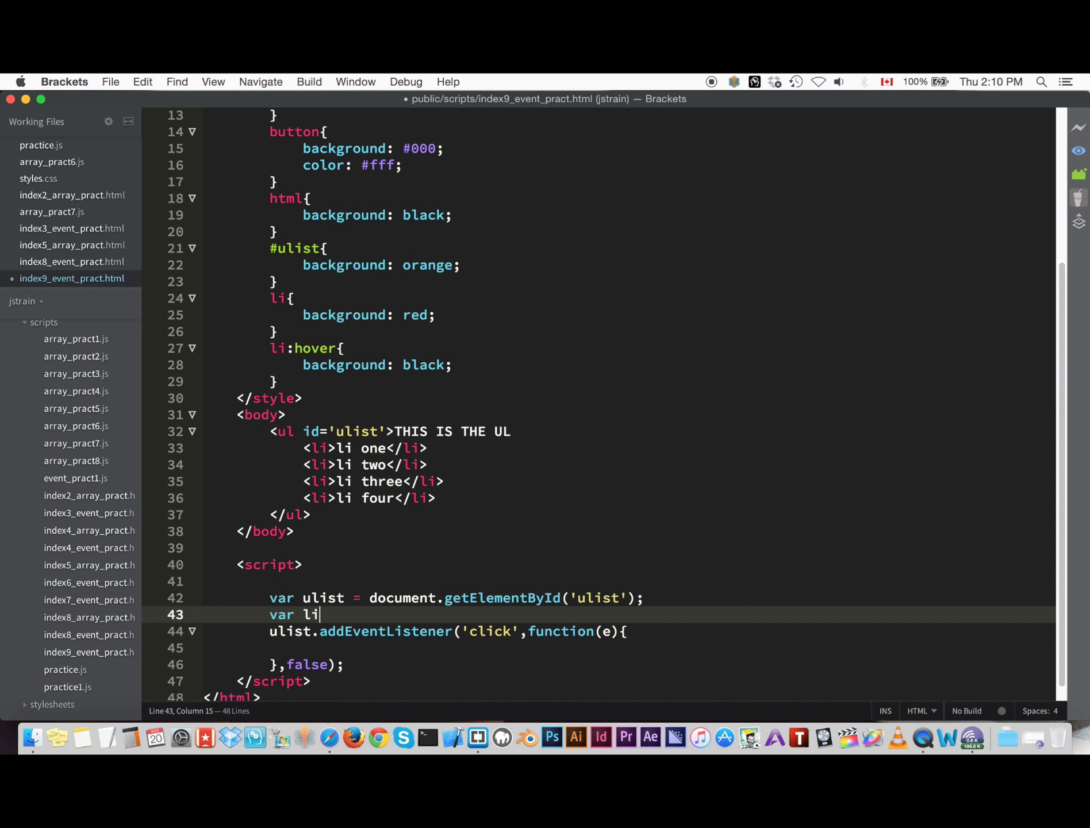
type("list = docu")
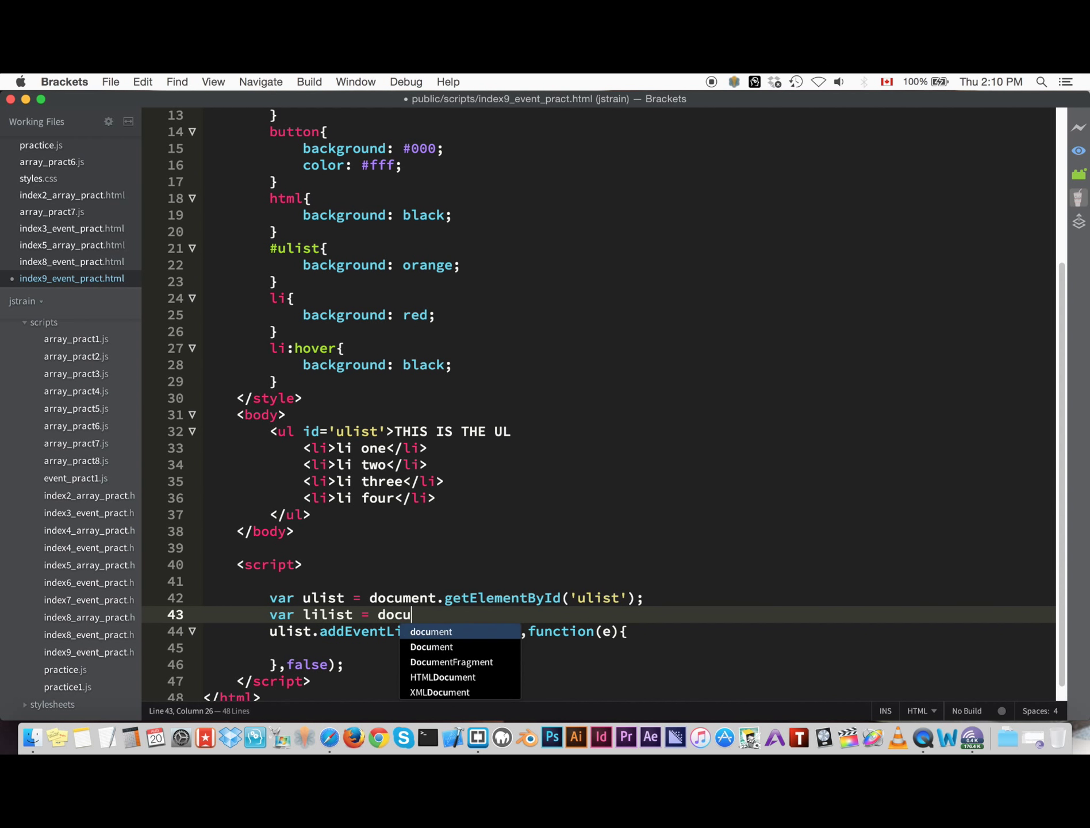
type("ment.getElementsByTagName(")
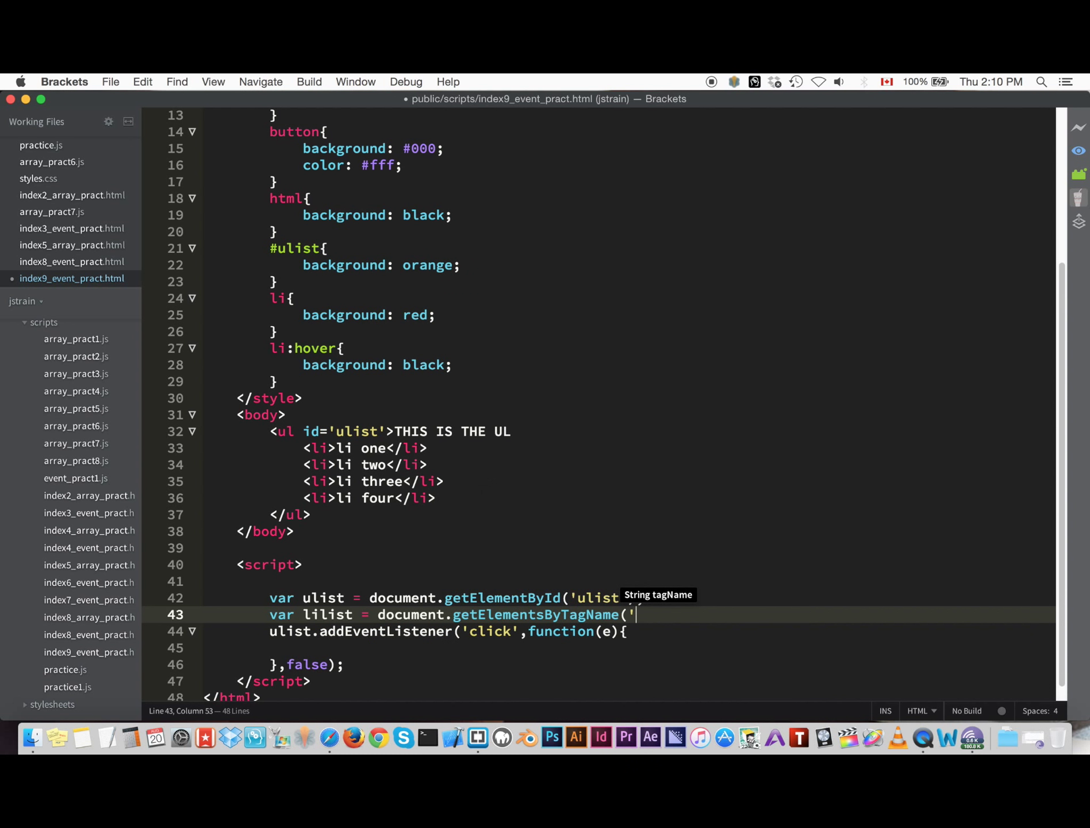
type("li');")
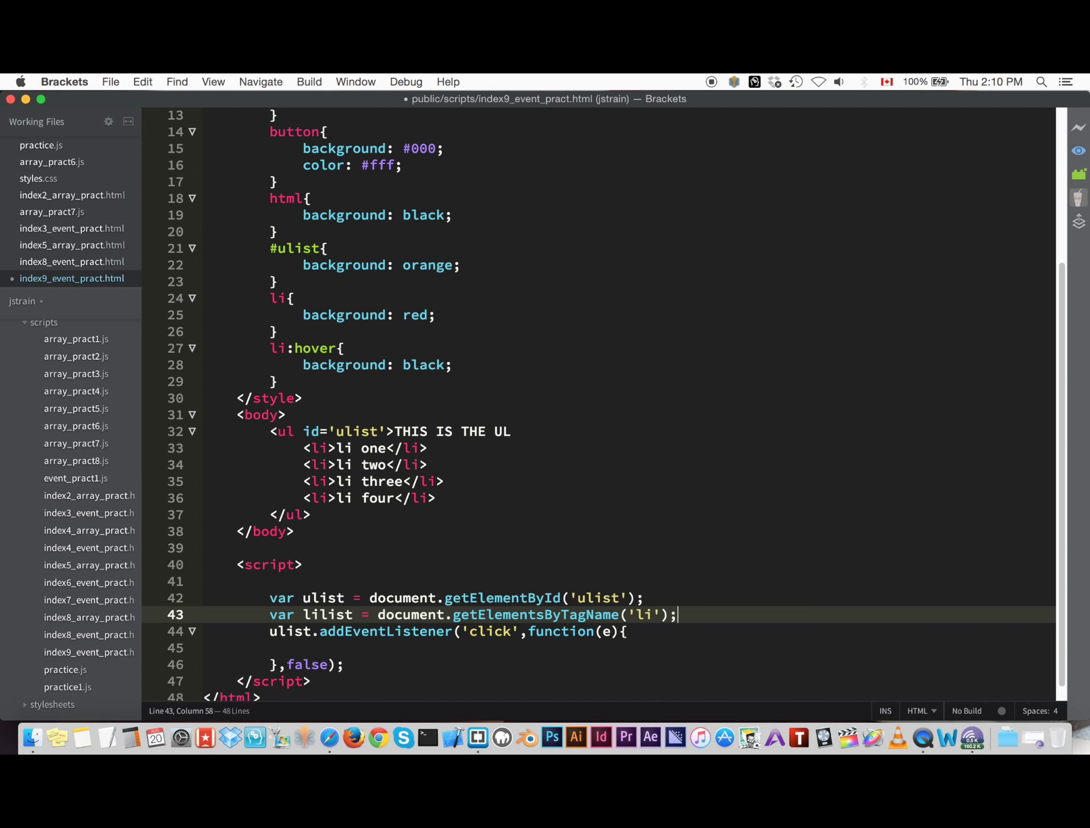
key("enter")
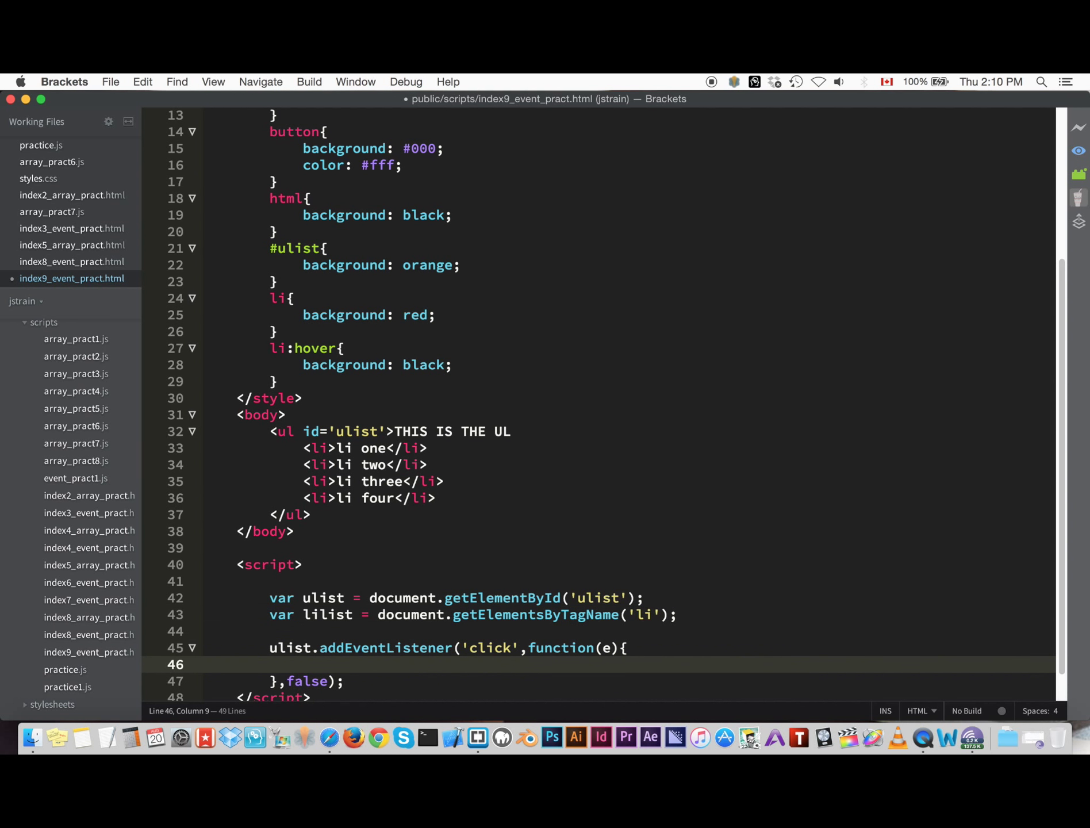
- Save, preview the page in Chrome and inspect the ul#ulist node in developer tools
key("cmd+s")
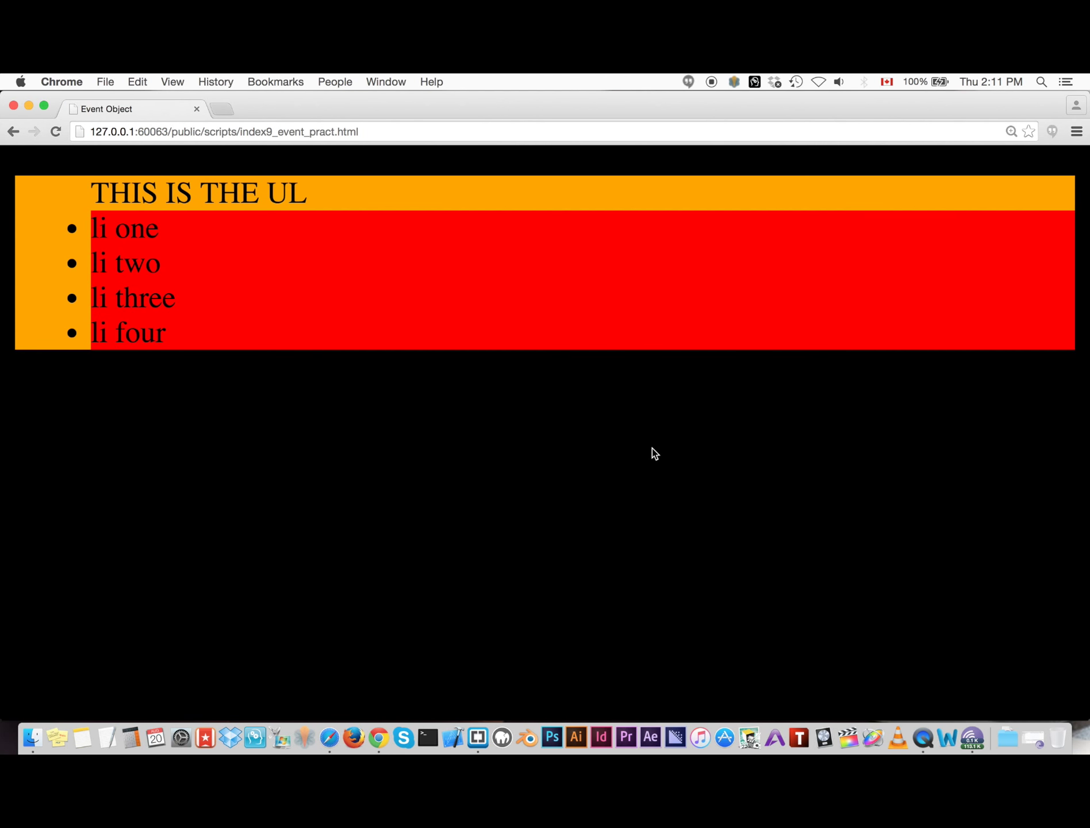
left_click(132, 298)
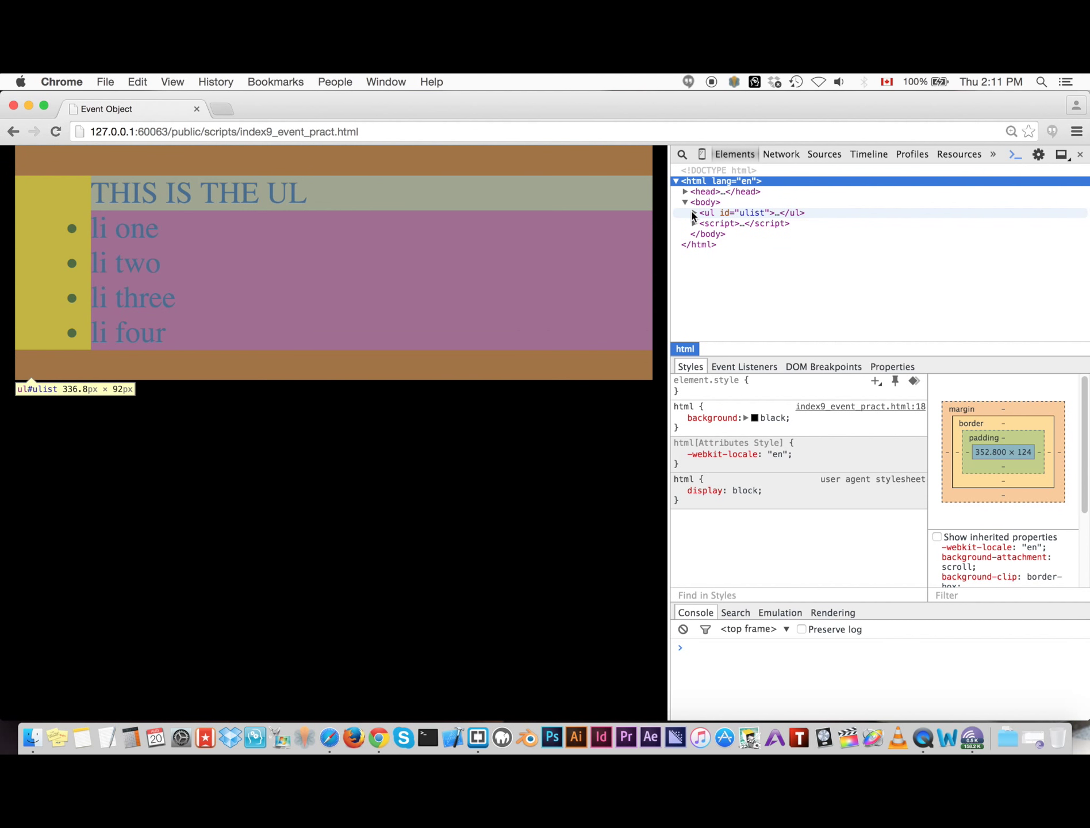
left_click(692, 213)
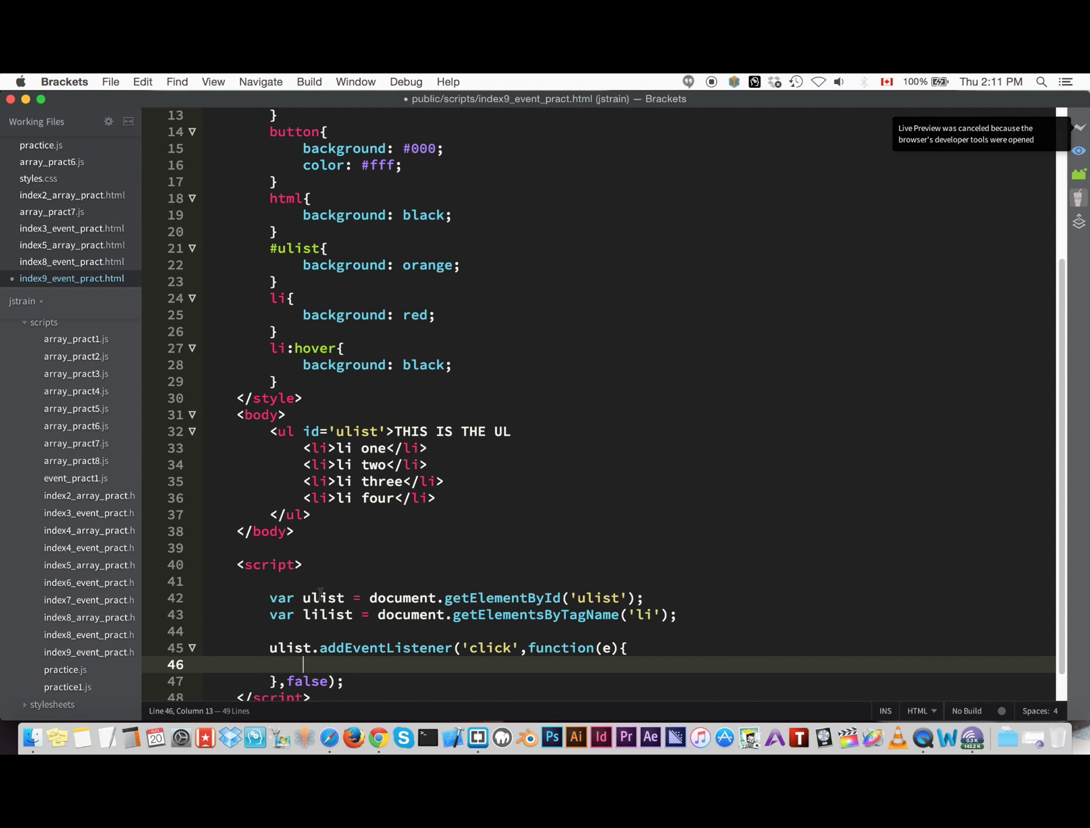
- In the handler, write var target = lilist[0].parentNode using autocomplete
type("var targ")
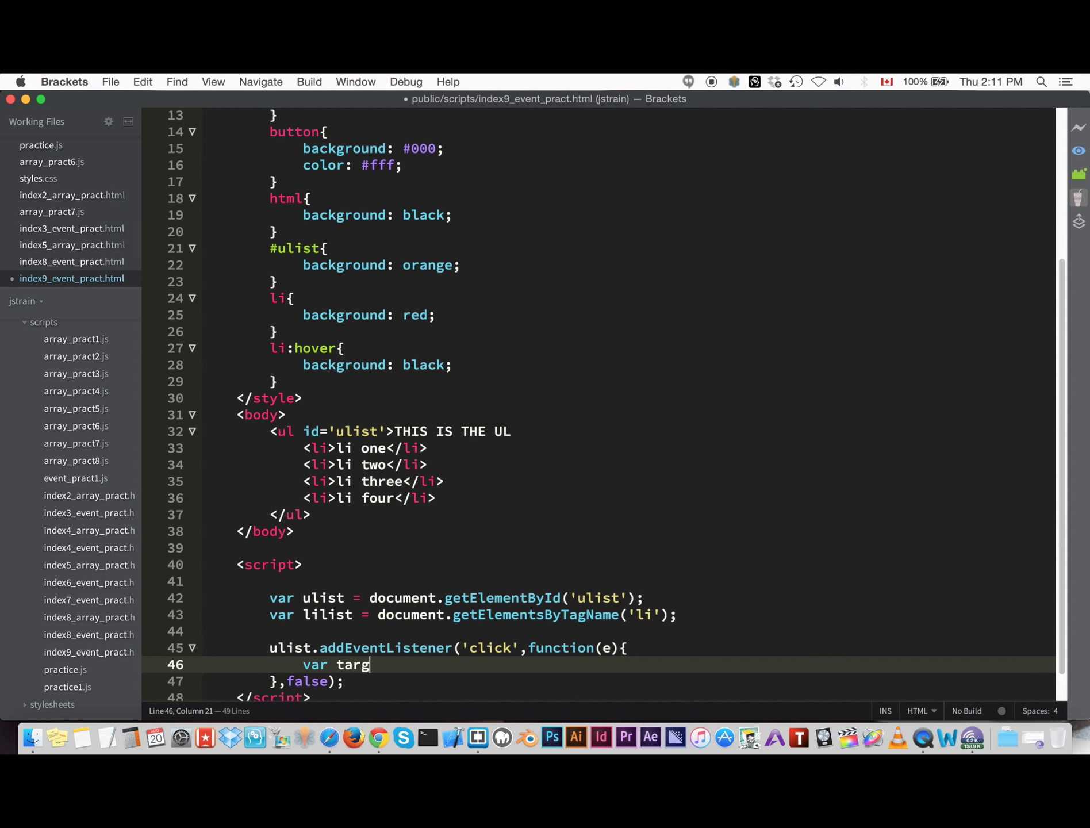
type("et =")
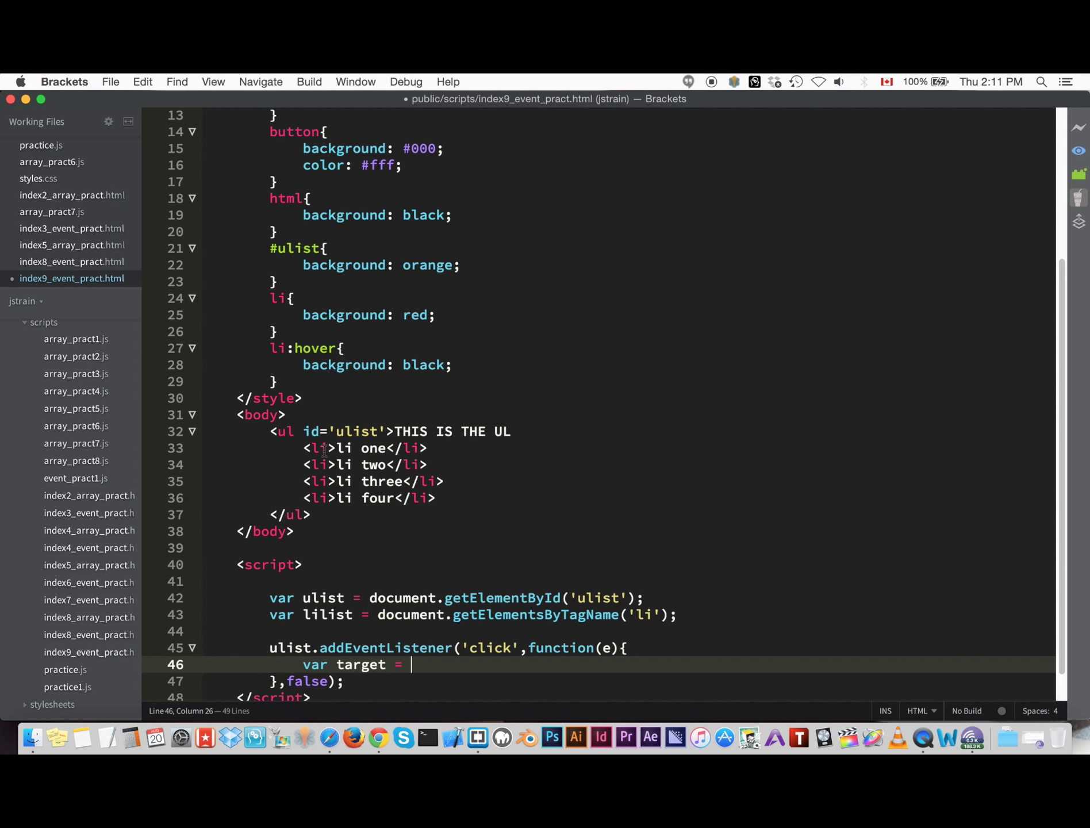
type("l")
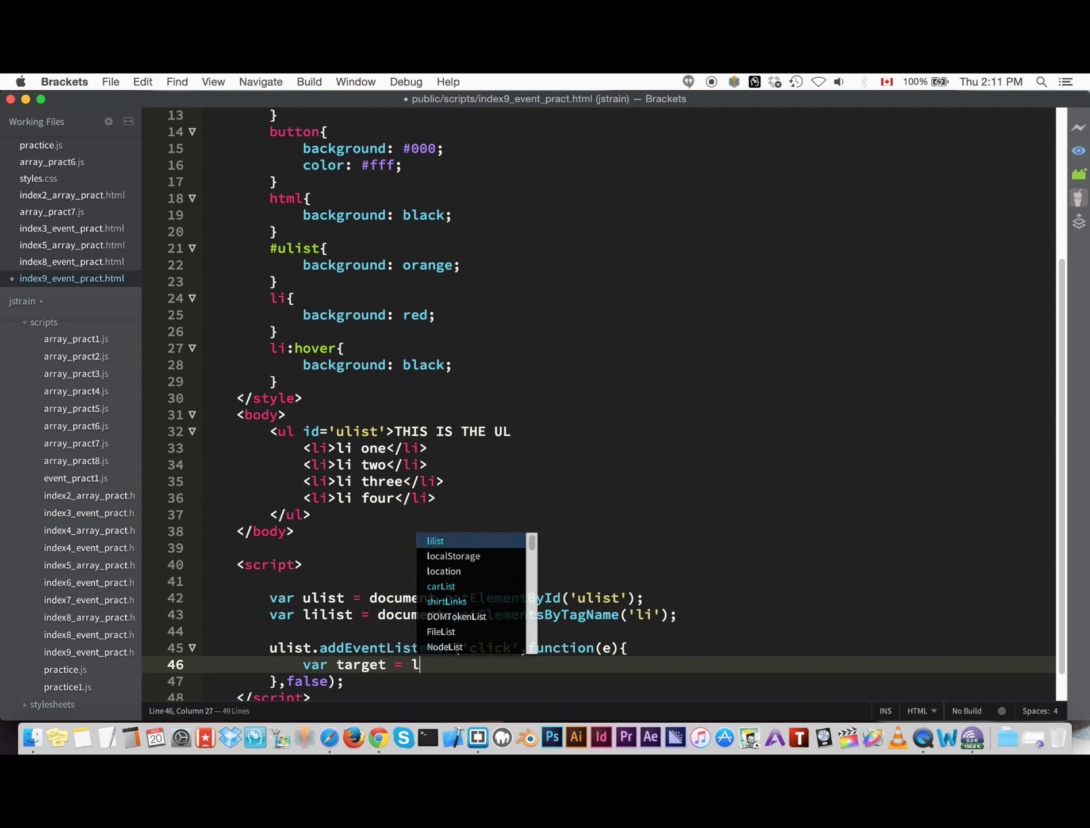
type("ilist")
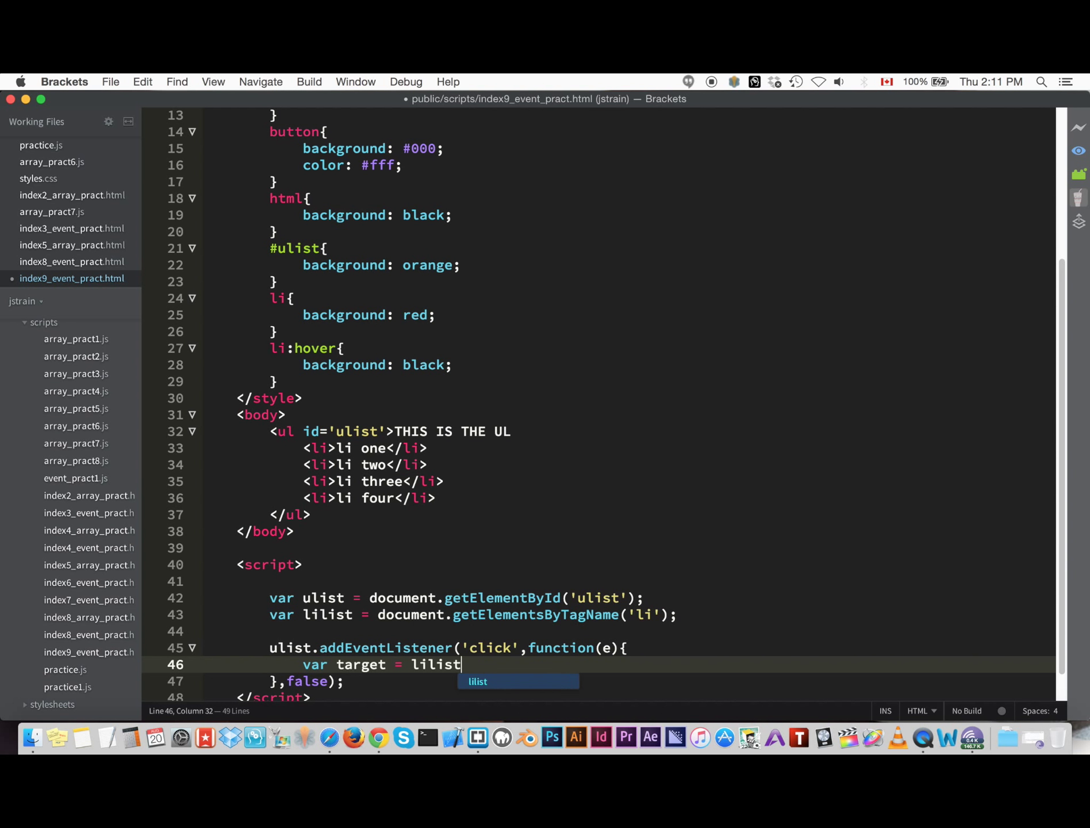
type("[0]")
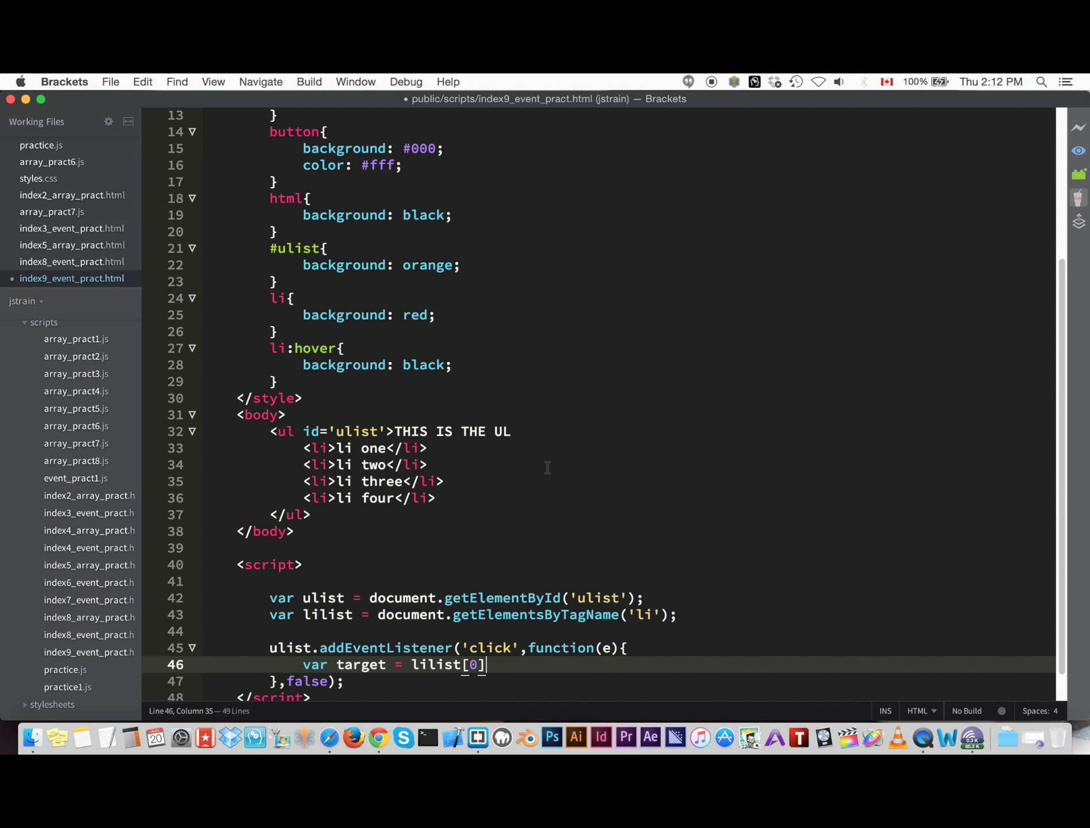
type(".p")
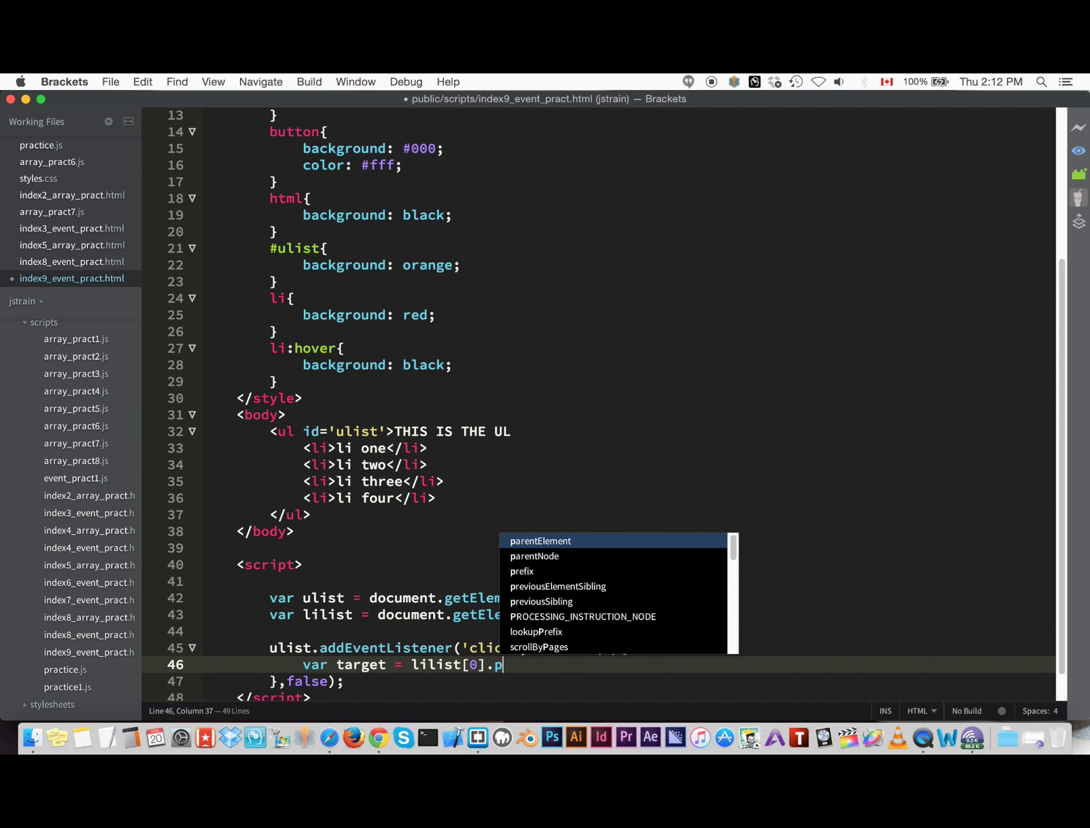
type("arentNode")
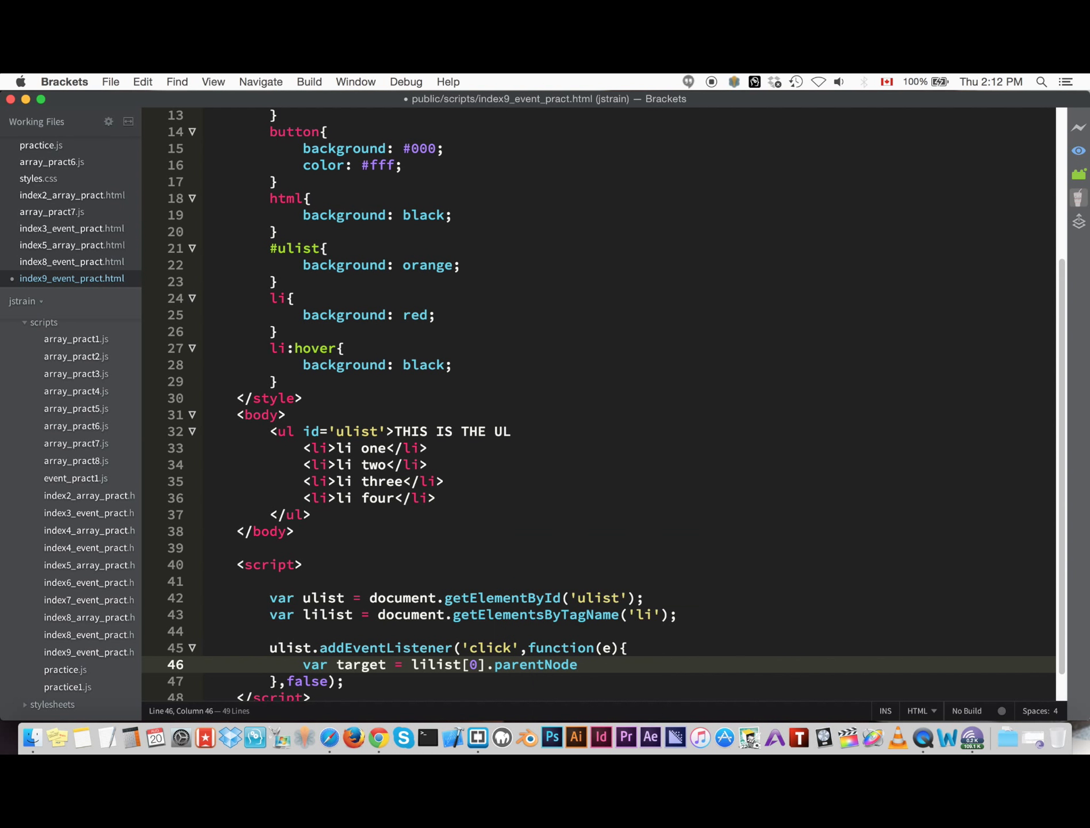
- Complete the line with .removeChild(lilist[0]); so the first li is removed
type(".remov")
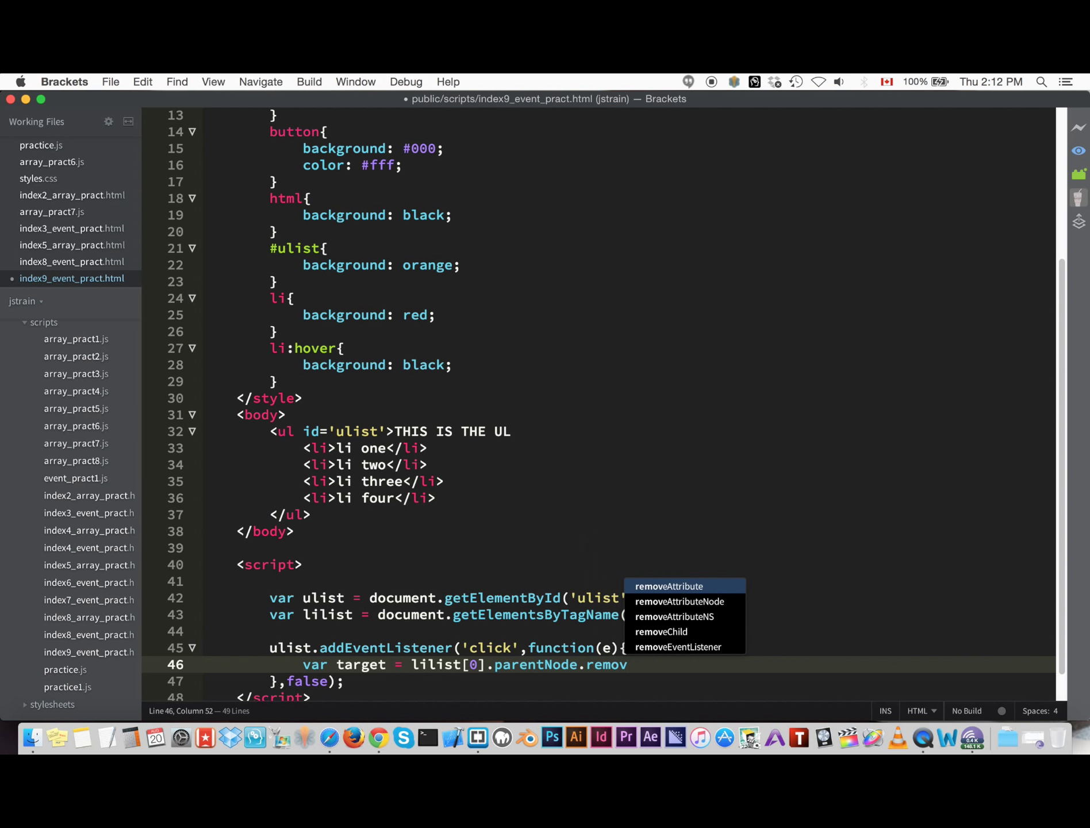
type("removeChild")
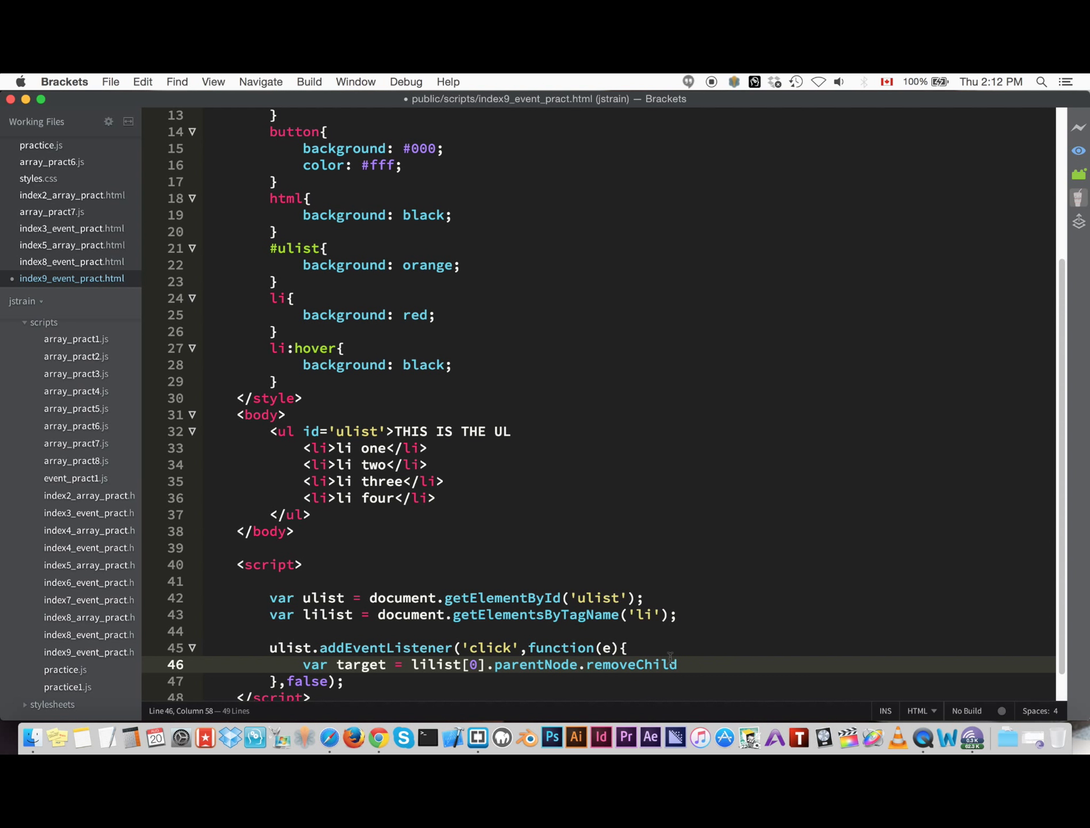
type("(")
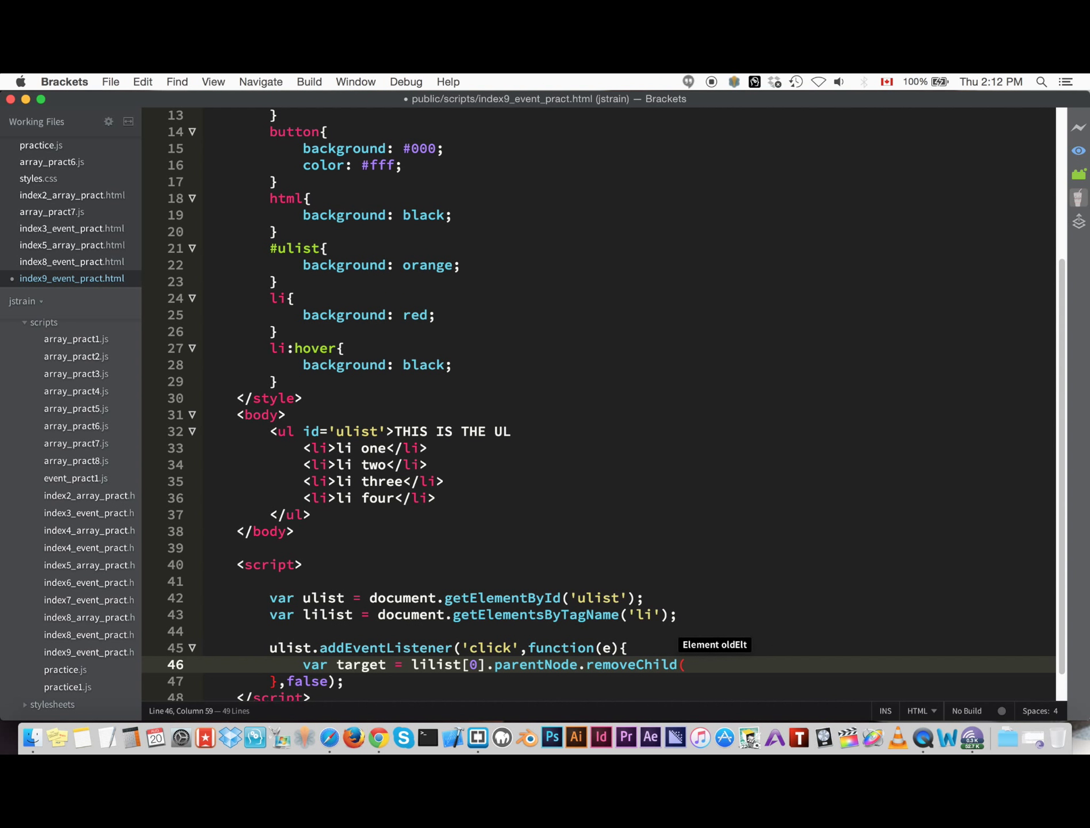
type("lilis")
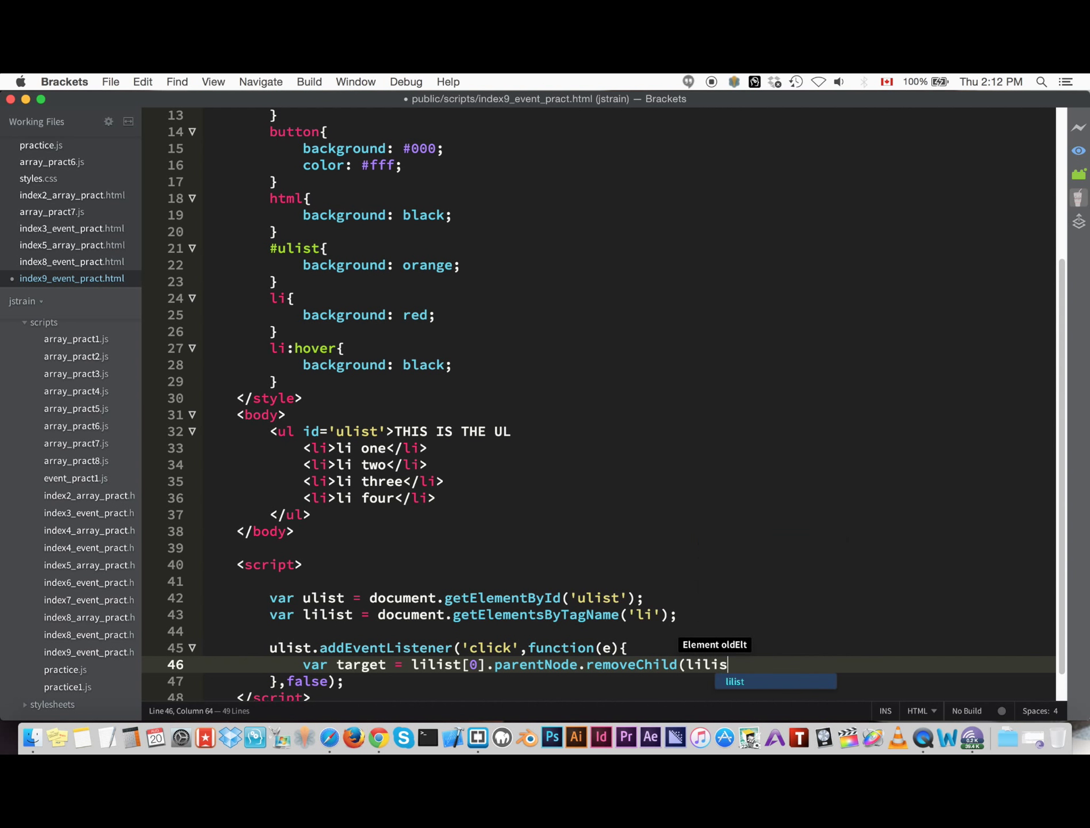
type("t[0]")
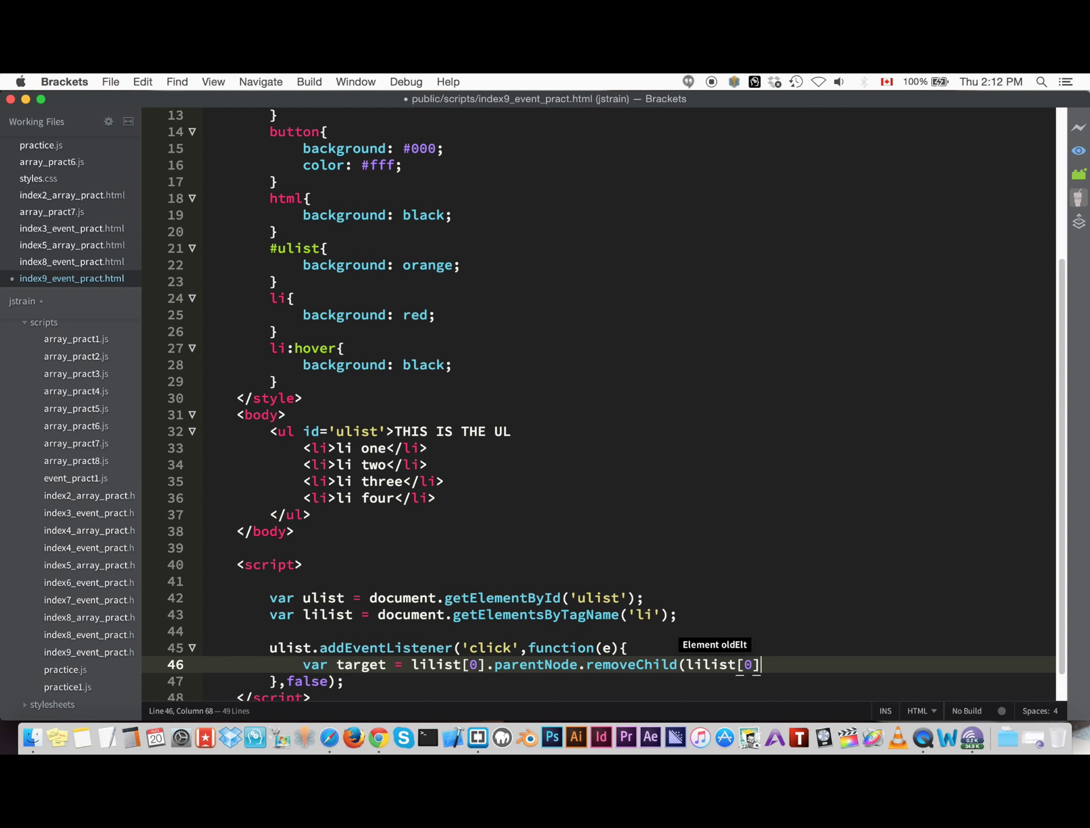
type(");")
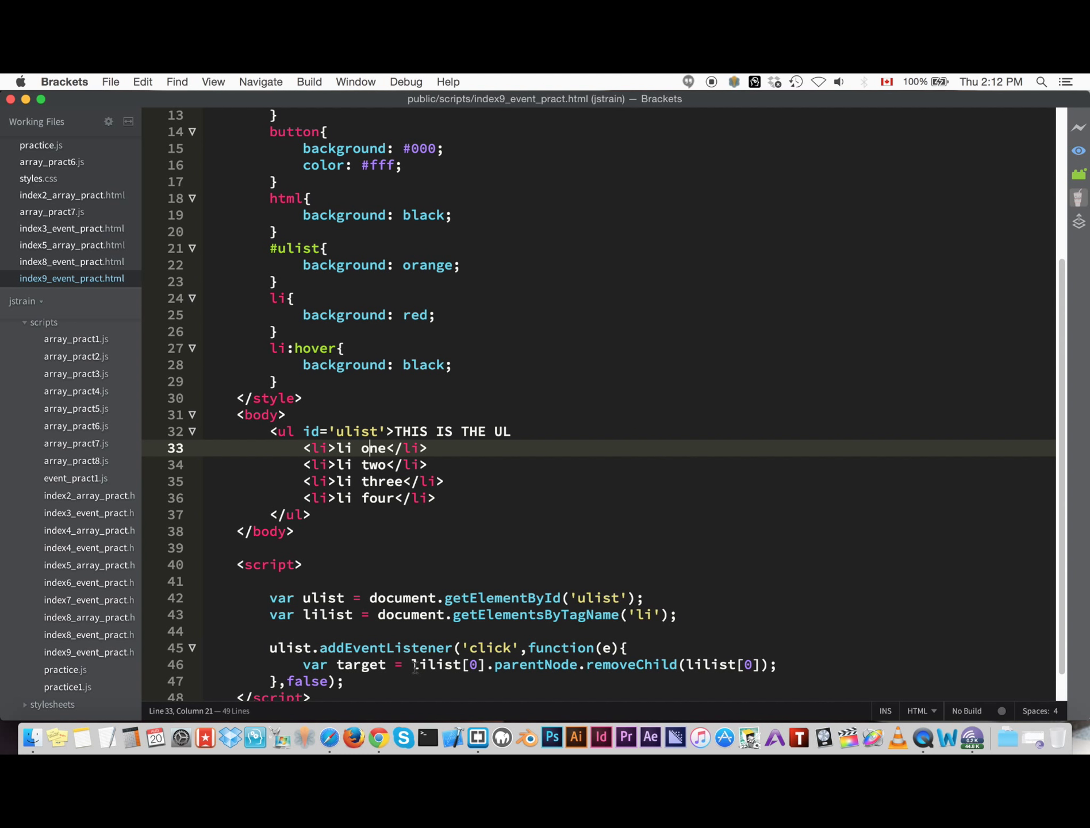
- Delete 'var target = ' from line 46 so the handler just removes the first li
left_click(453, 665)
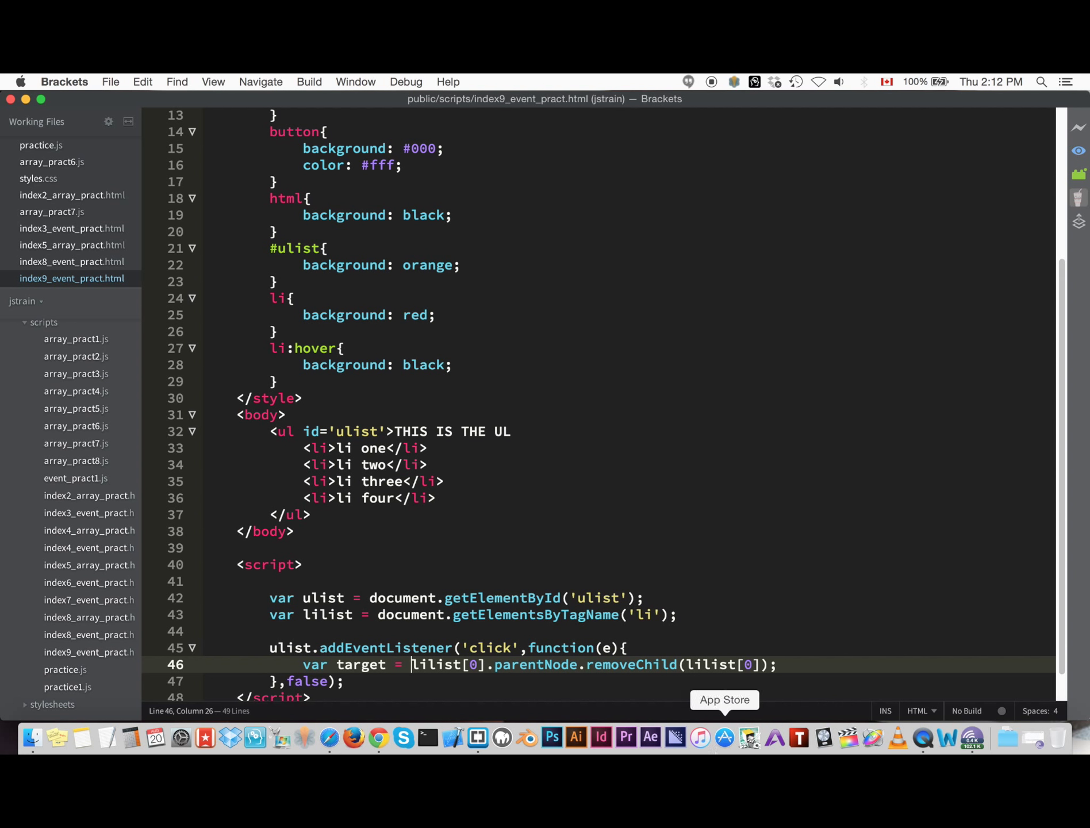
mouse_move(453, 737)
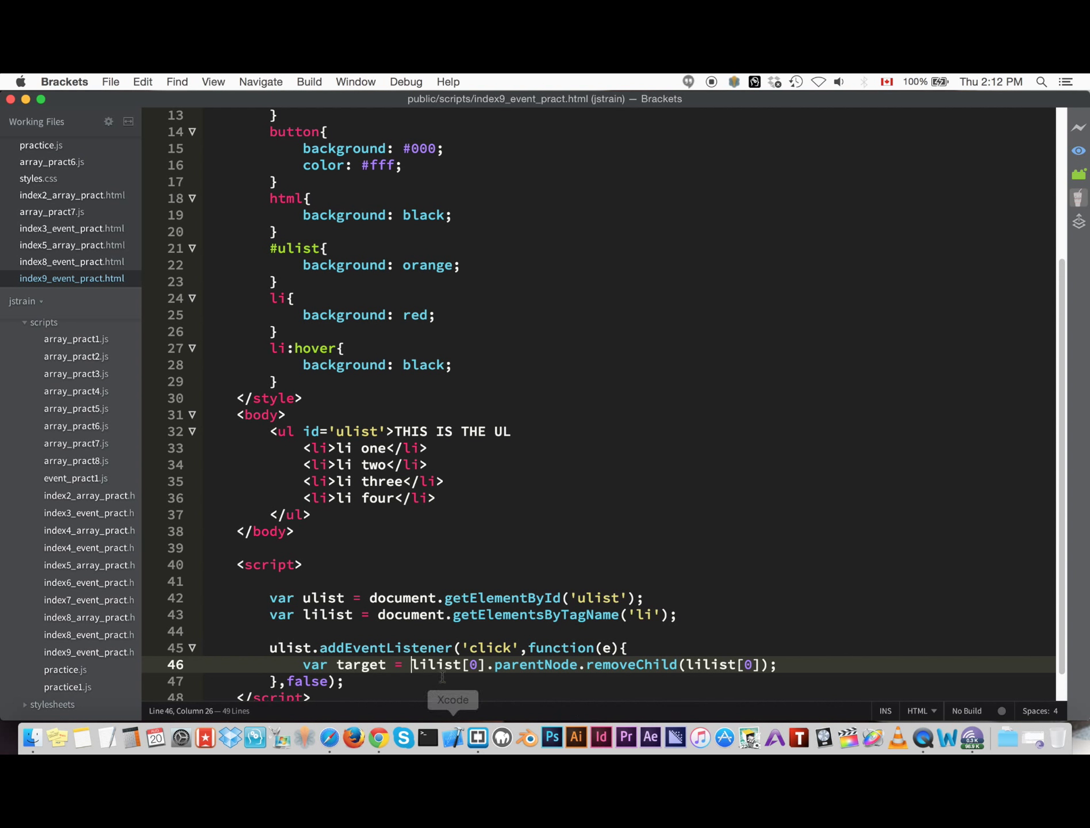
mouse_move(823, 649)
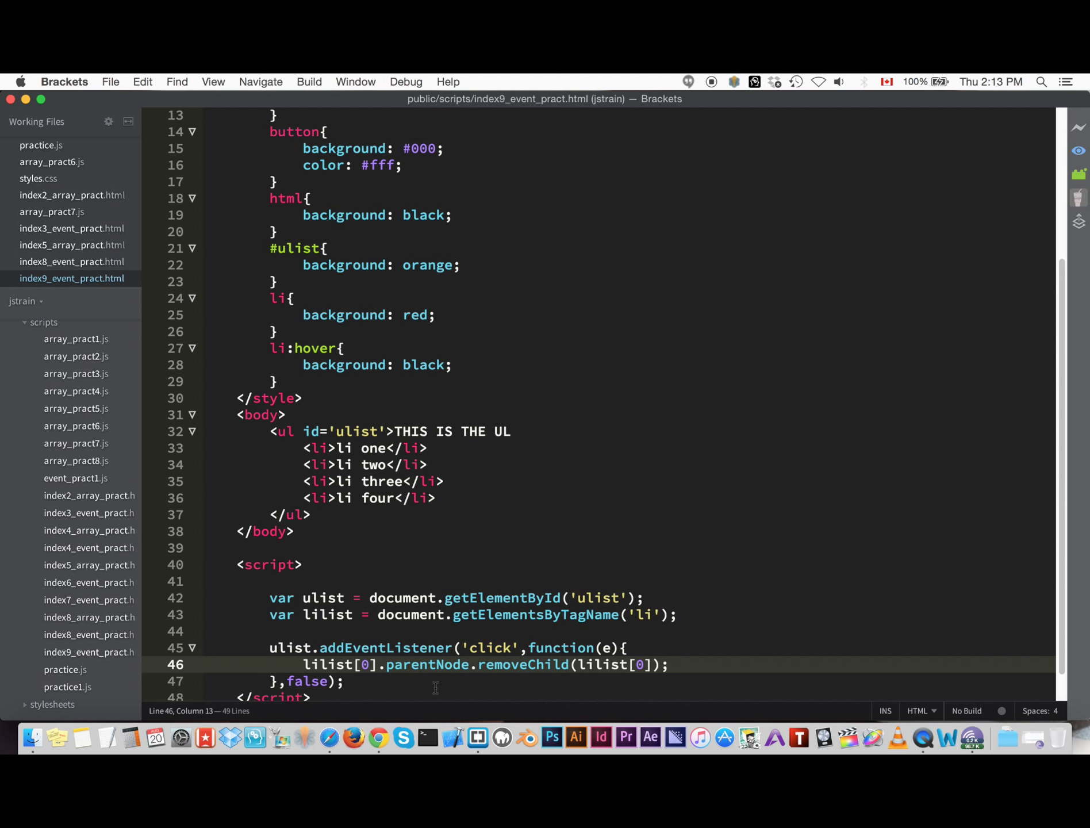
left_click(486, 664)
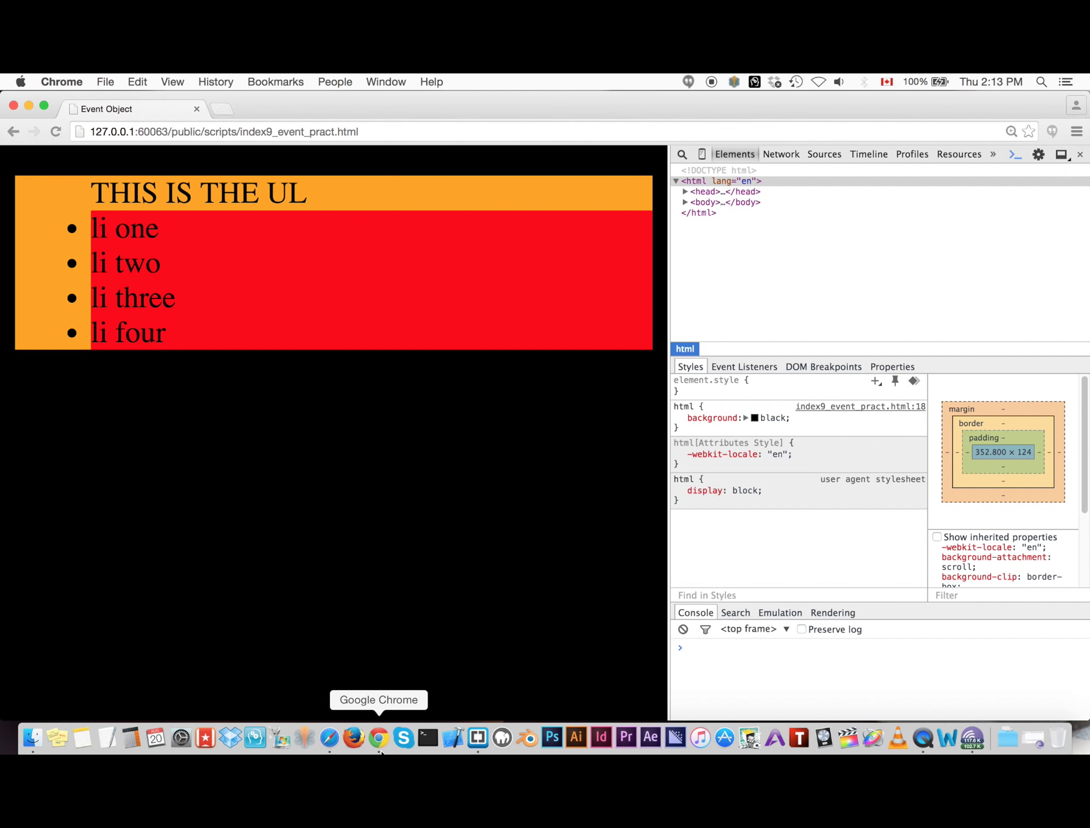
- Click the ul in Chrome repeatedly until only THIS IS THE UL remains
left_click(1027, 131)
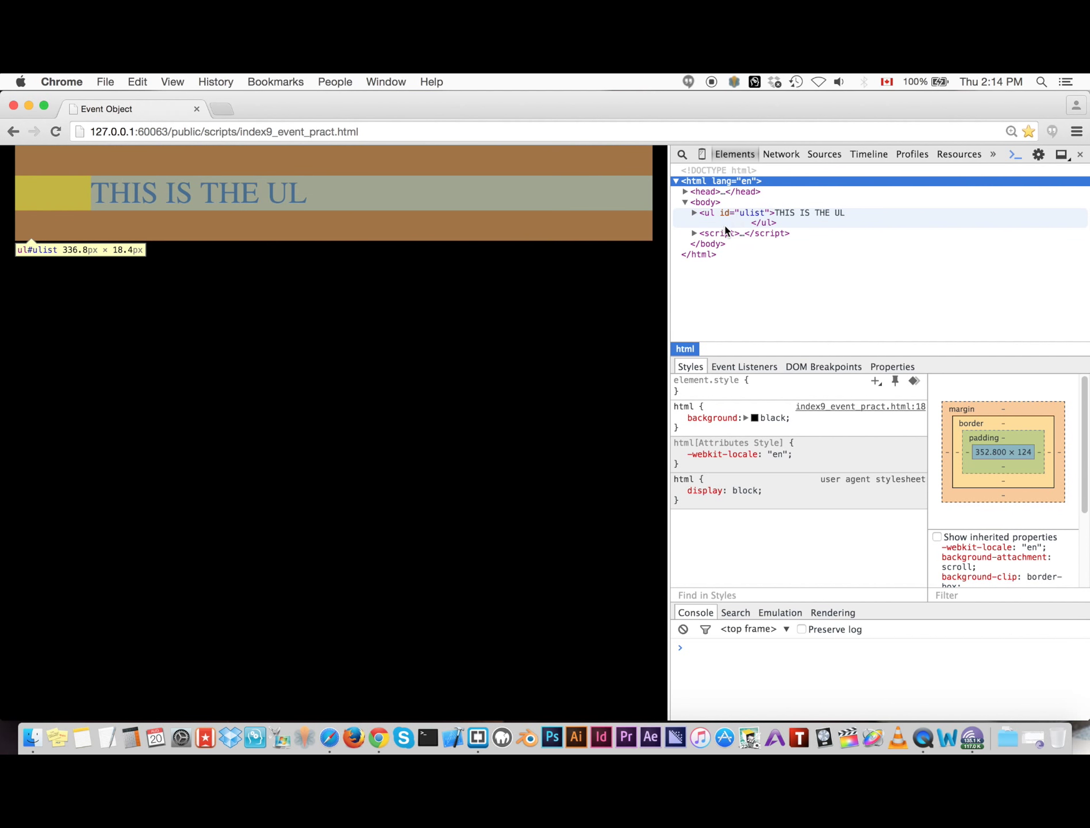
mouse_move(727, 219)
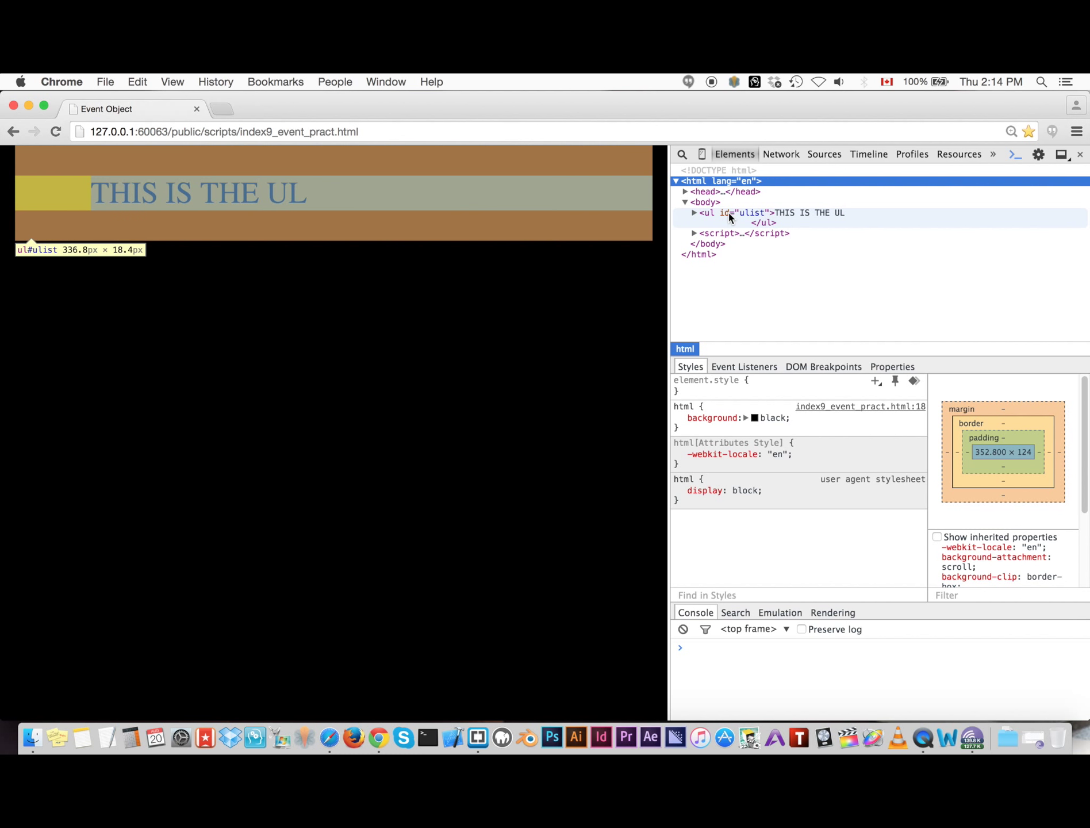